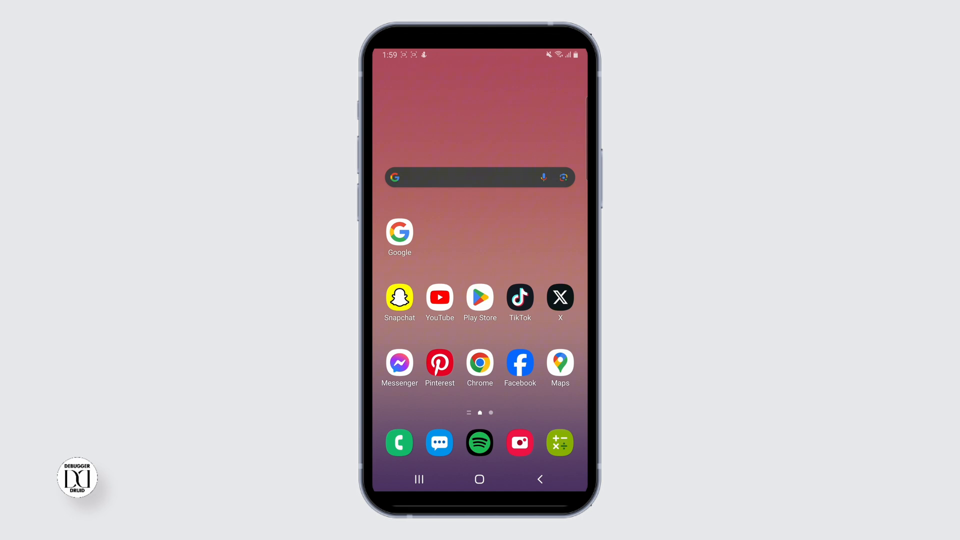
Search Google for Kahoot from past searches and open the Kahoot! website result.
left_click(399, 231)
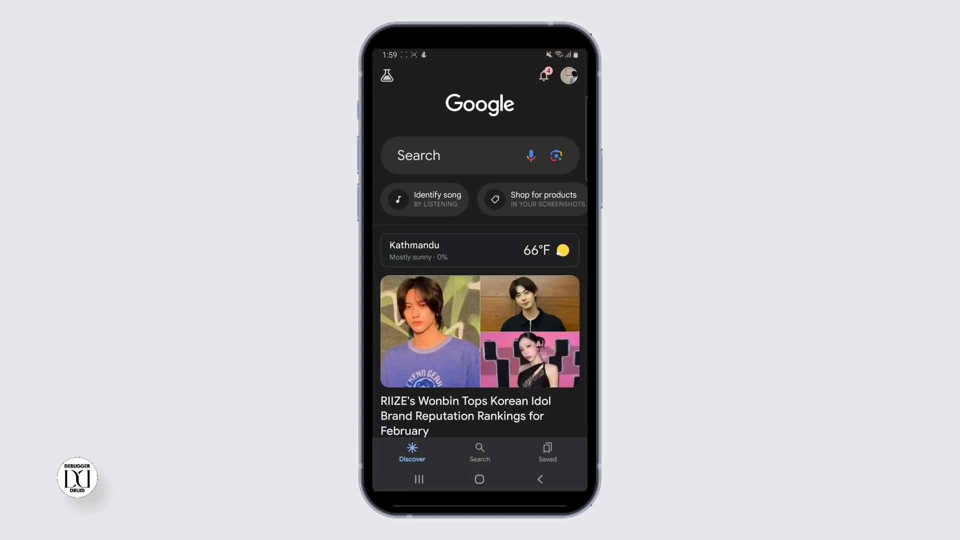
left_click(453, 155)
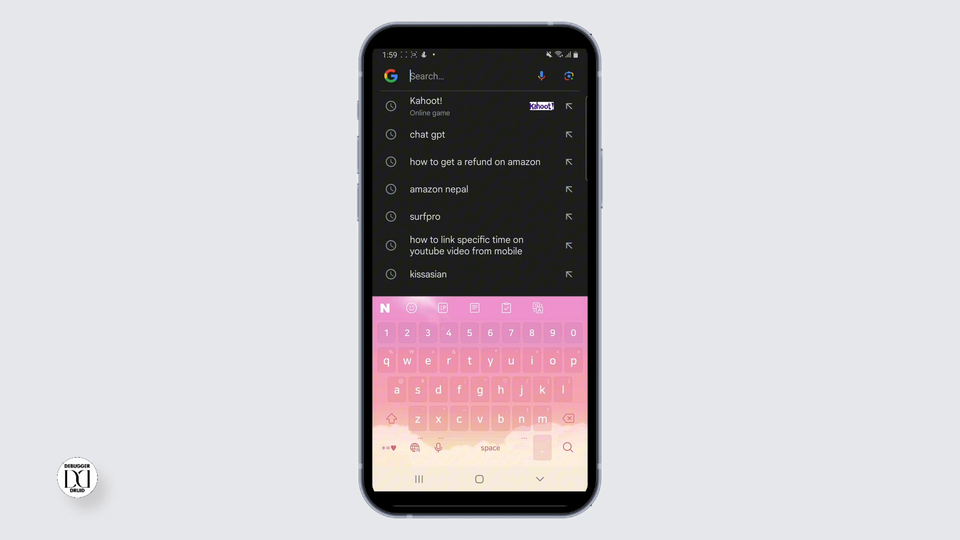
left_click(426, 105)
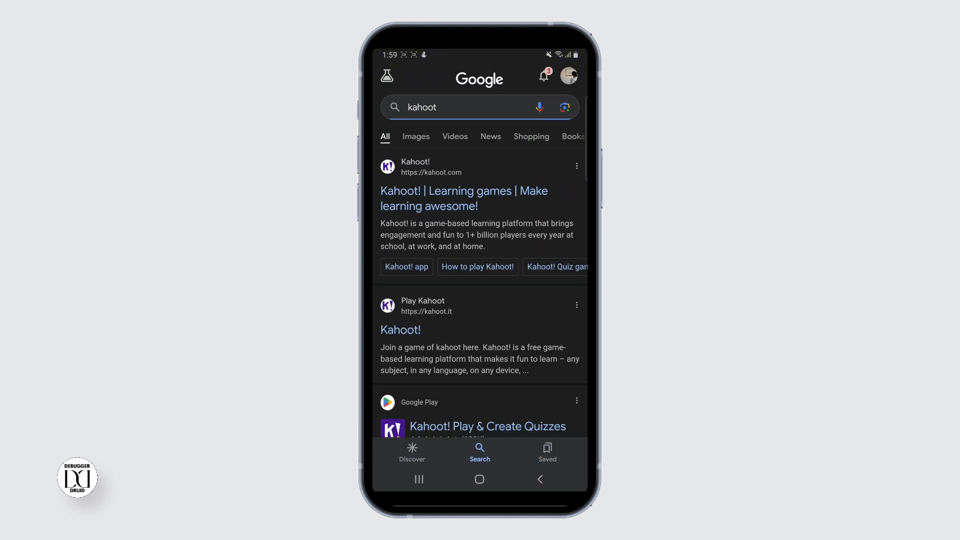
left_click(463, 198)
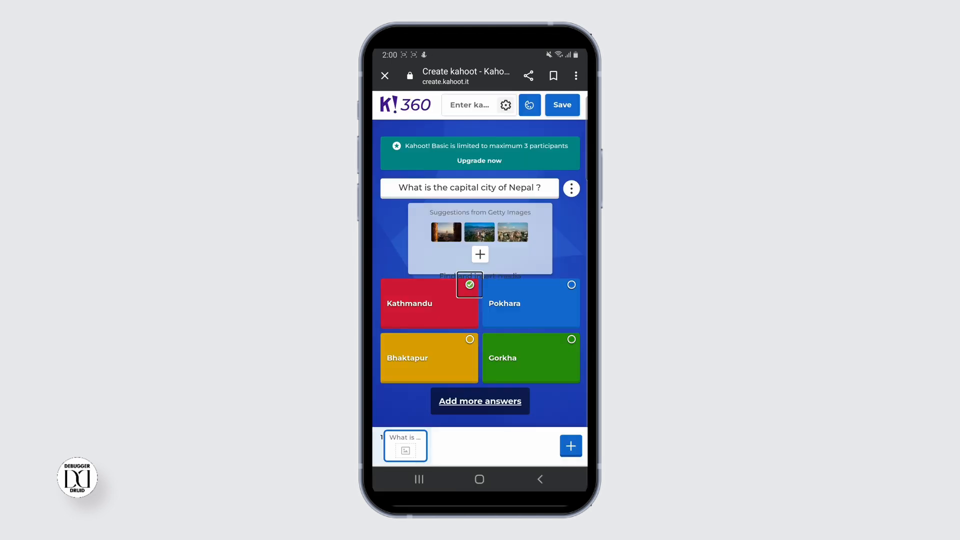
Add another question to the quiz after the Nepal capital question.
left_click(570, 446)
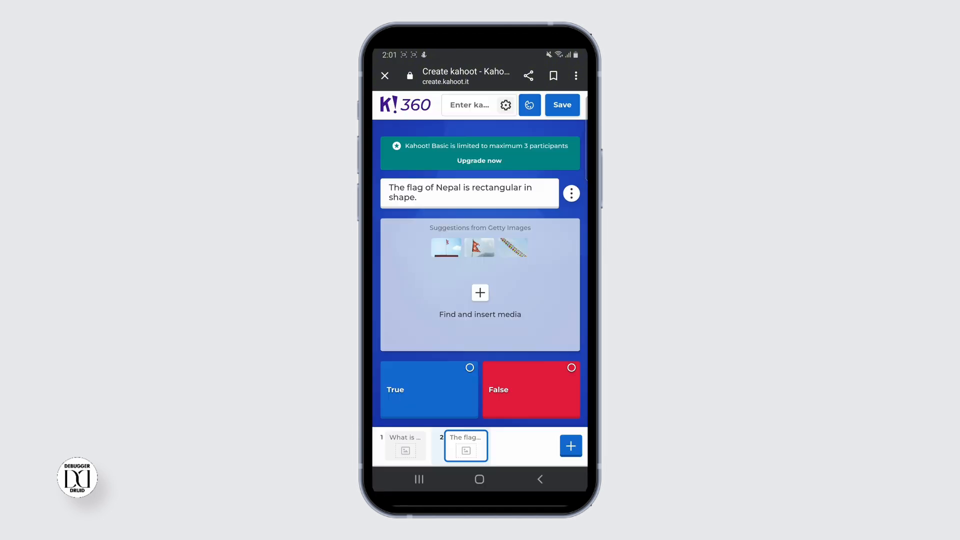
Add the true/false flag question and save the quiz titled 'Quizz on…'.
left_click(479, 292)
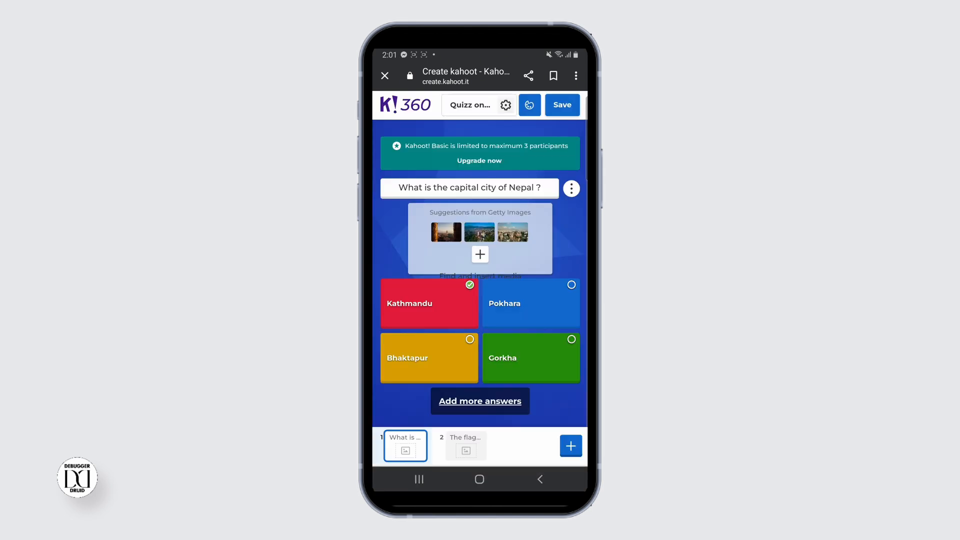
left_click(561, 105)
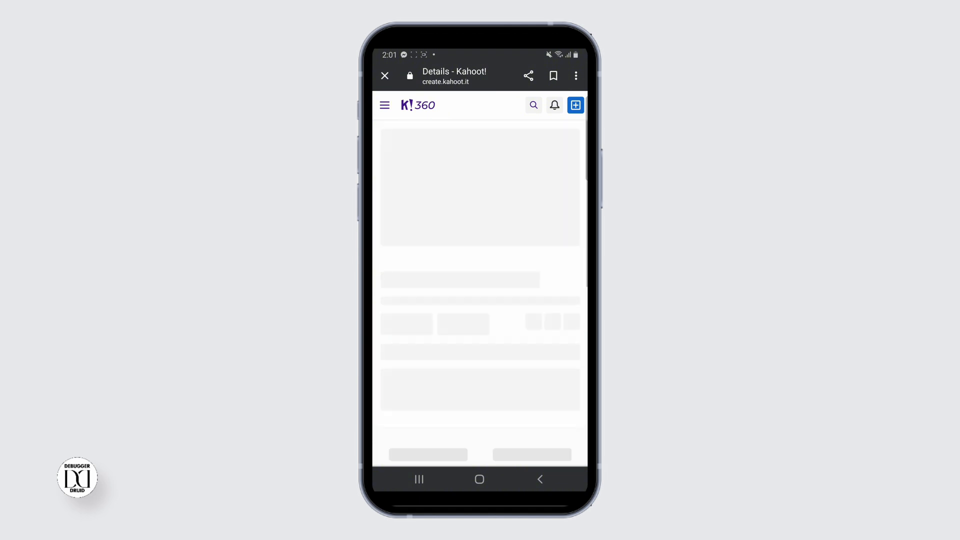